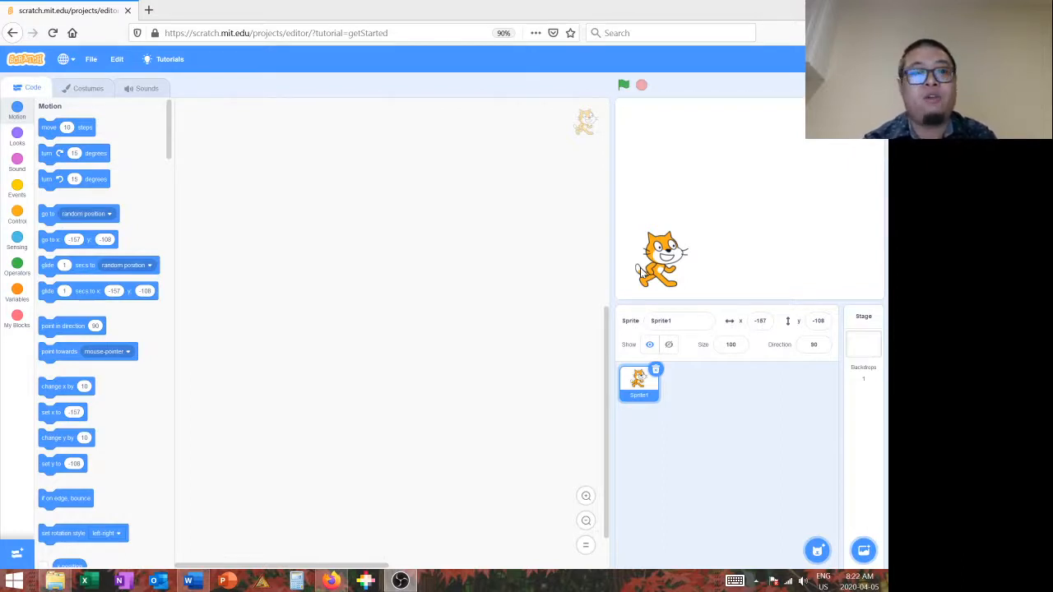
pyautogui.moveTo(724, 286)
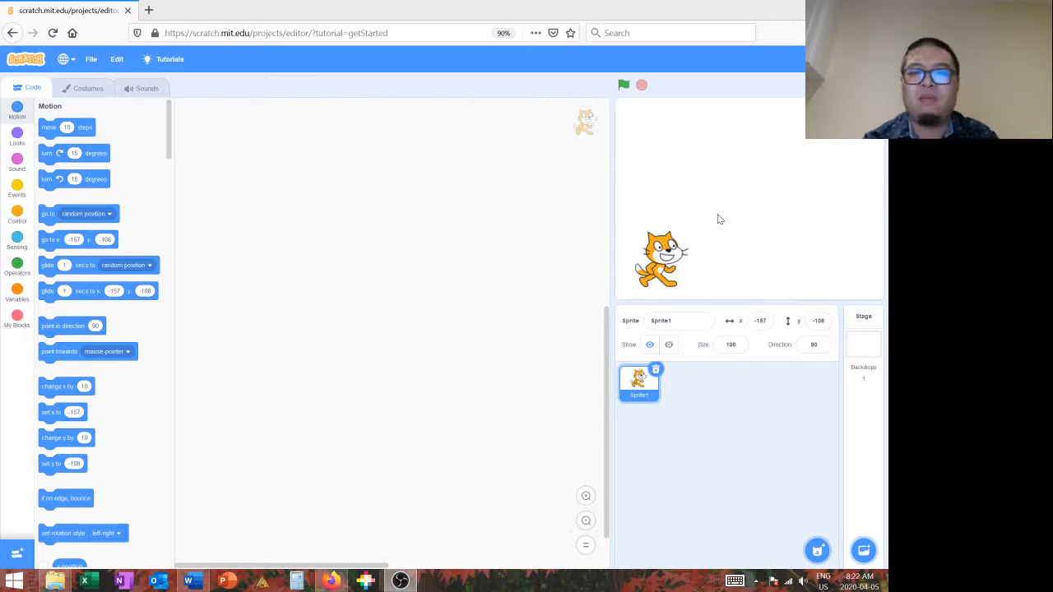
pyautogui.moveTo(727, 243)
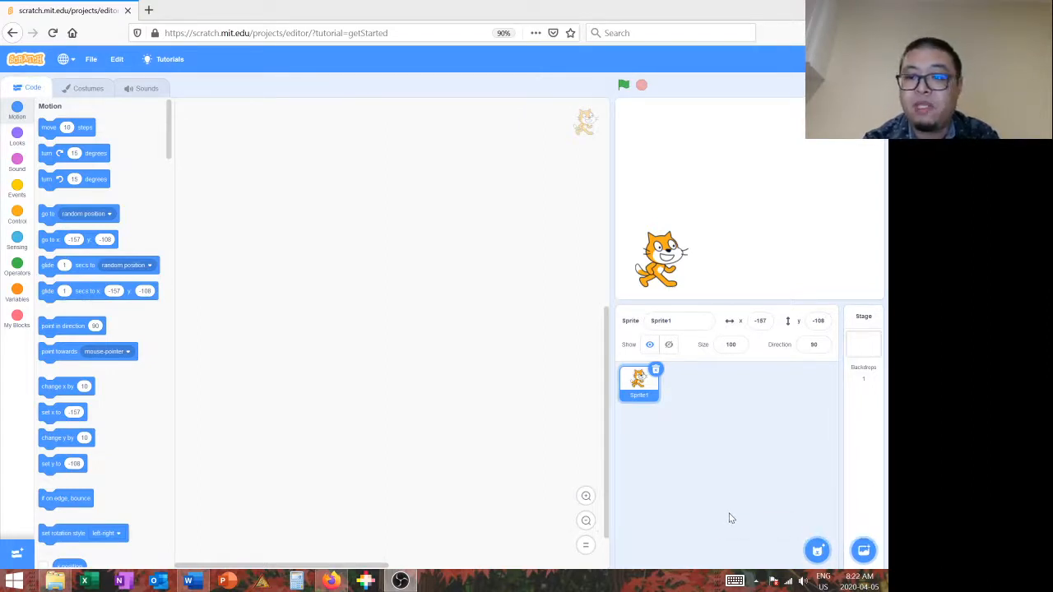
# - Choose Room 1 with bookshelves from the backdrop library as the stage backdrop
pyautogui.click(816, 549)
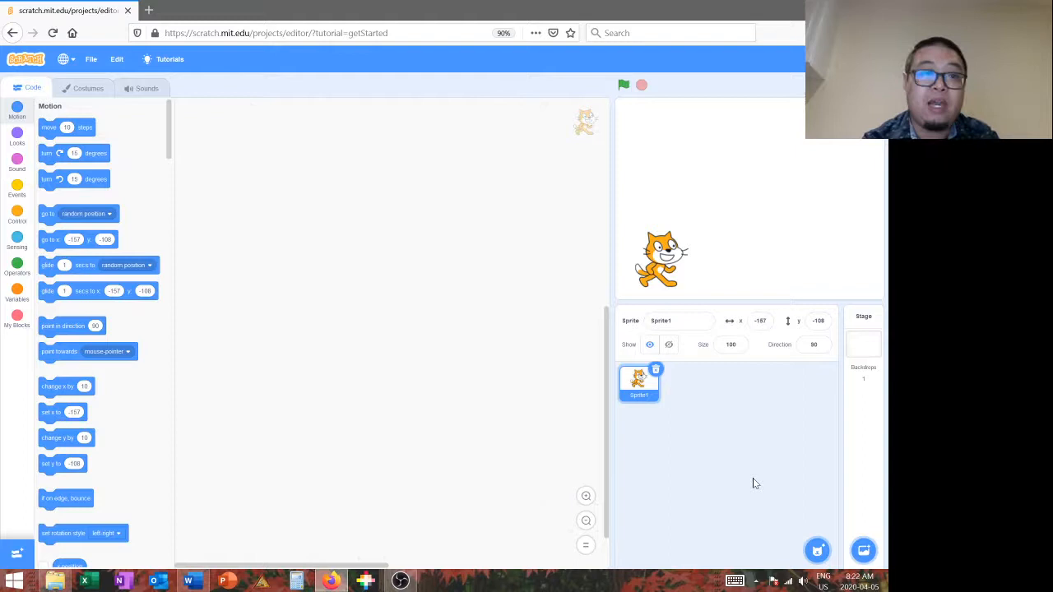
pyautogui.moveTo(832, 510)
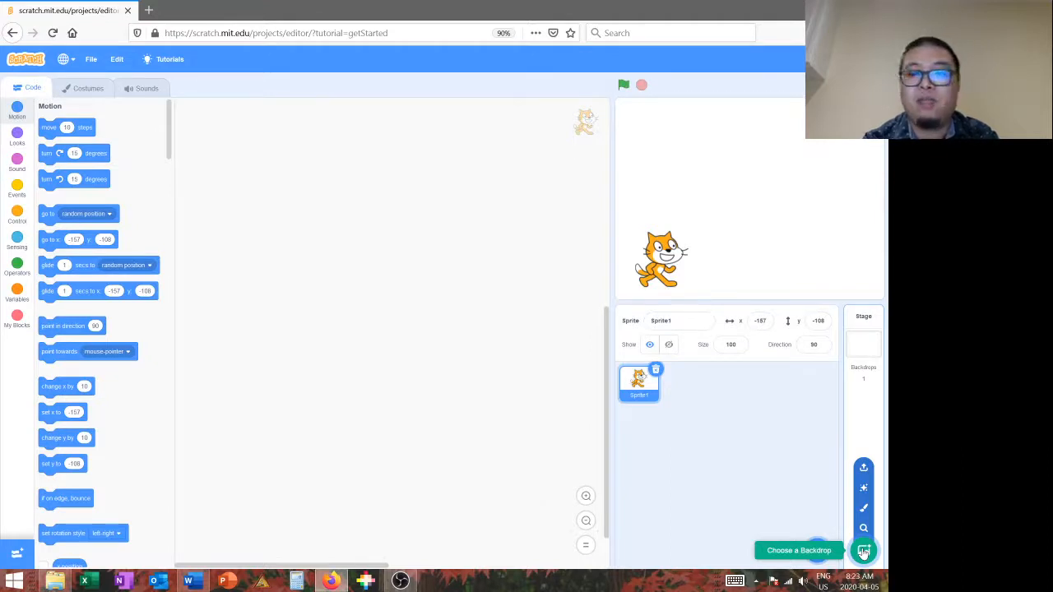
pyautogui.click(864, 550)
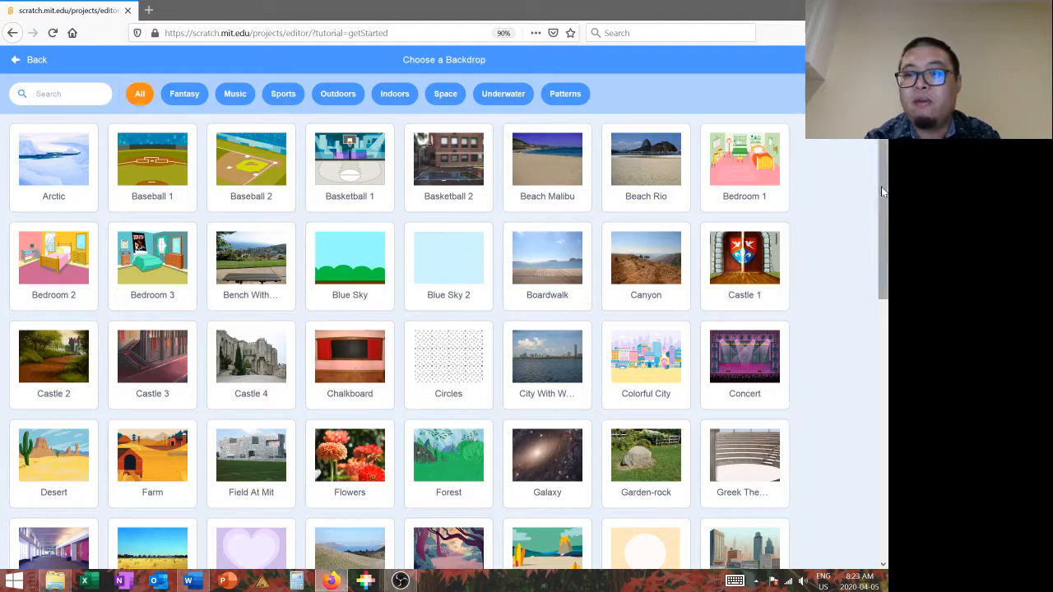
pyautogui.scroll(-3)
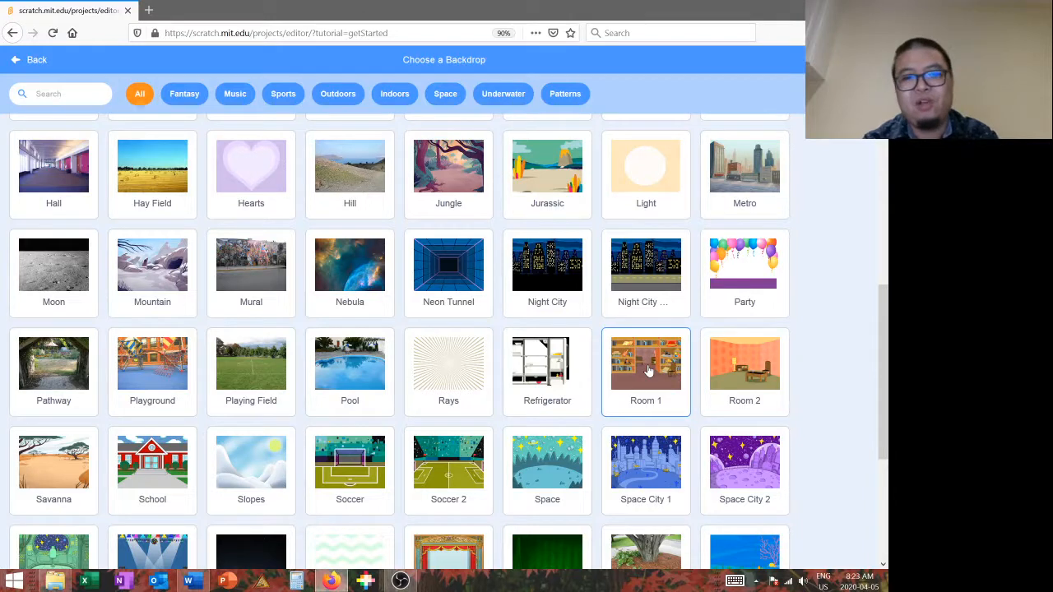
pyautogui.click(645, 365)
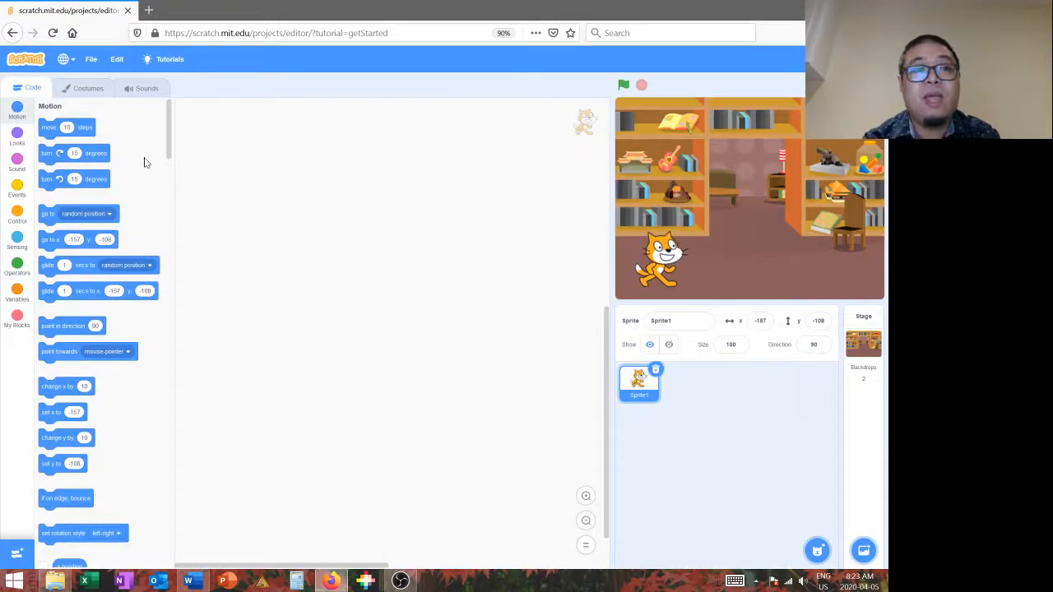
# - Place a green-flag start block and a wait 1 seconds block in the cat's code area
pyautogui.click(17, 191)
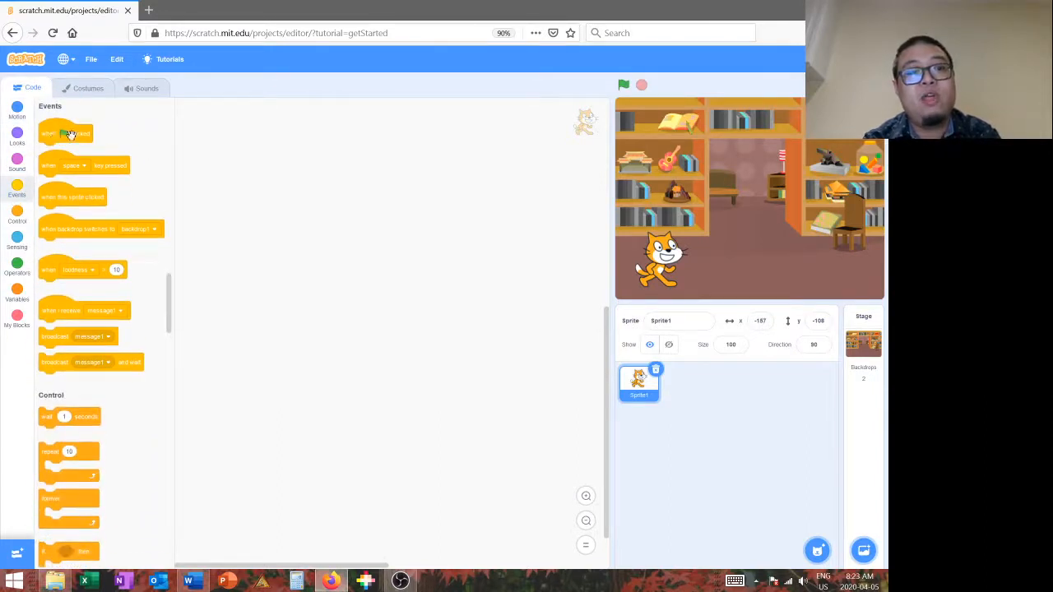
pyautogui.moveTo(66, 134); pyautogui.dragTo(261, 155)
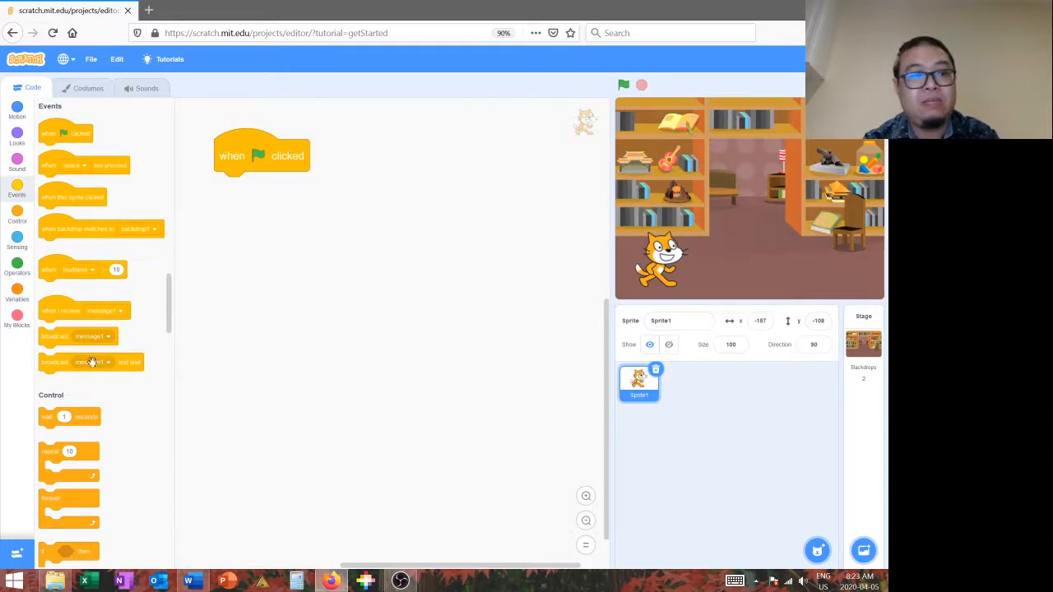
pyautogui.moveTo(69, 416); pyautogui.dragTo(331, 328)
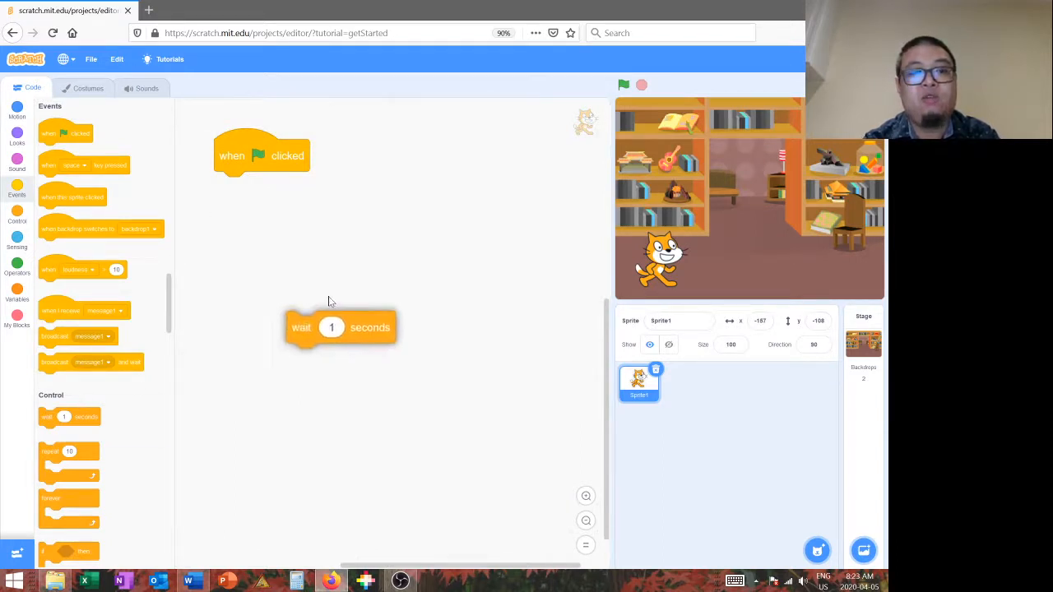
pyautogui.moveTo(333, 327); pyautogui.dragTo(405, 155)
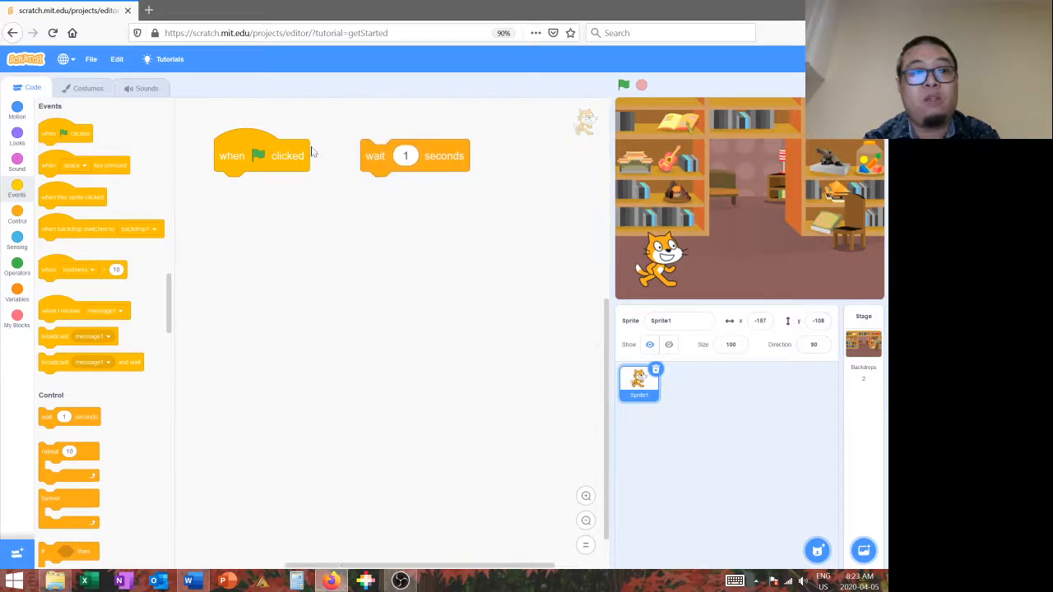
# - Add a say Hello! for 2 seconds block and a switch backdrop block from Looks
pyautogui.click(17, 142)
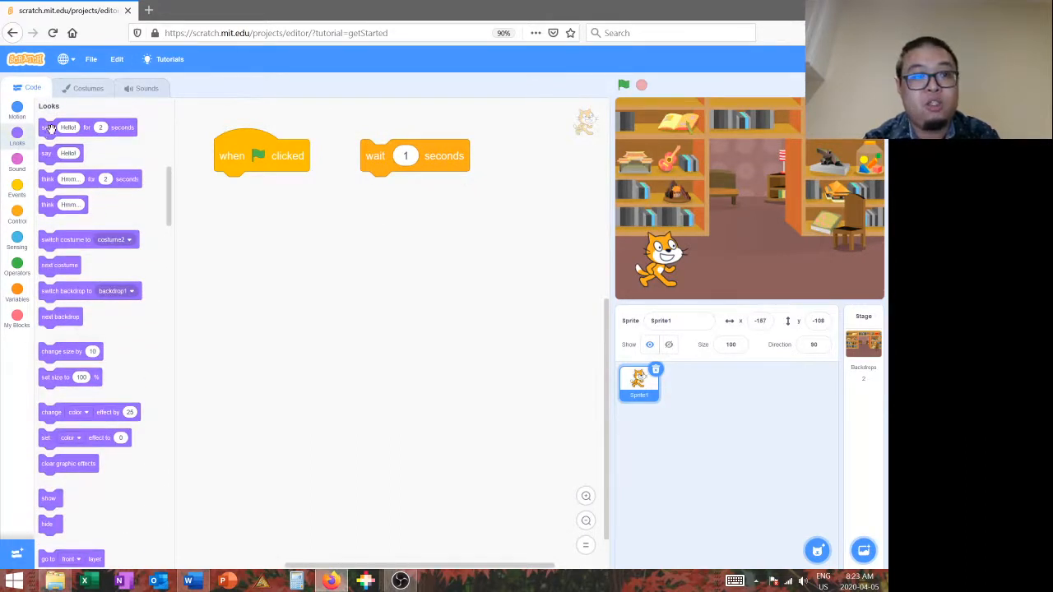
pyautogui.moveTo(74, 128); pyautogui.dragTo(255, 256)
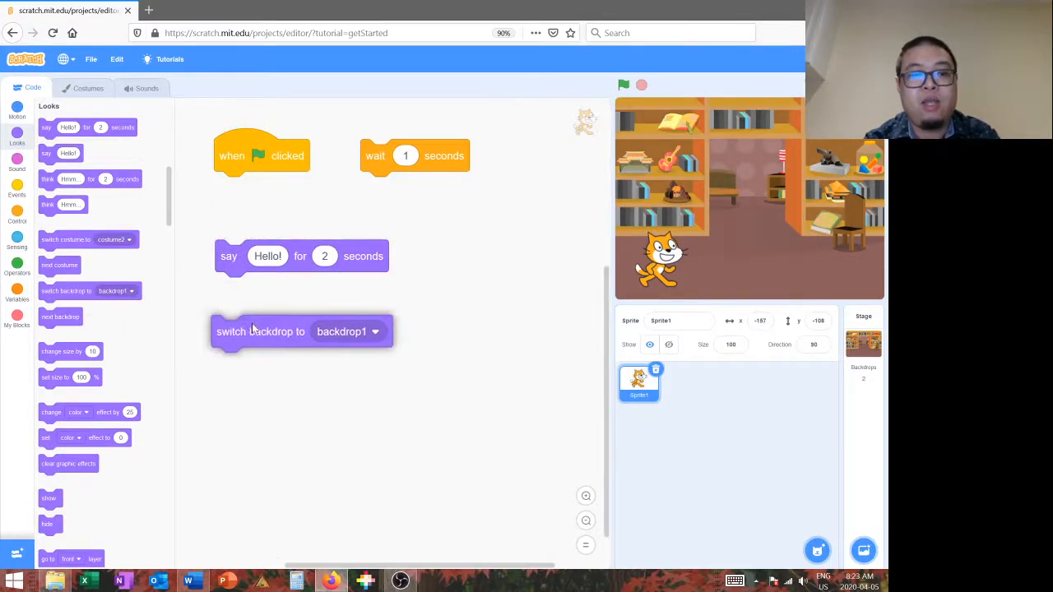
pyautogui.moveTo(260, 332); pyautogui.dragTo(263, 336)
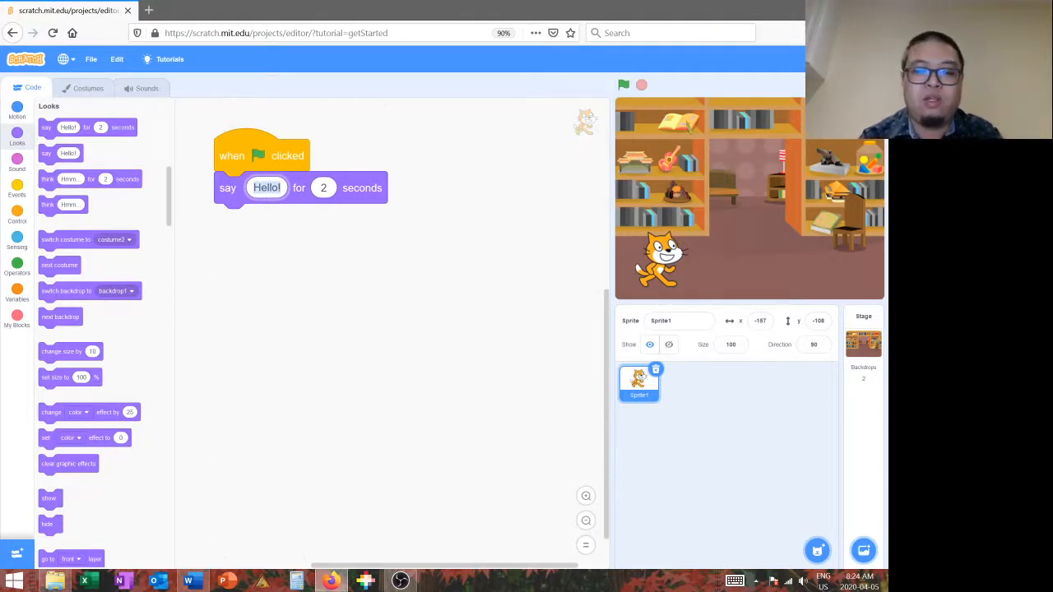
# - Fill the two say blocks with "I'm bored..." and "Time to use the power of imagination!"
pyautogui.write("I'm bo")
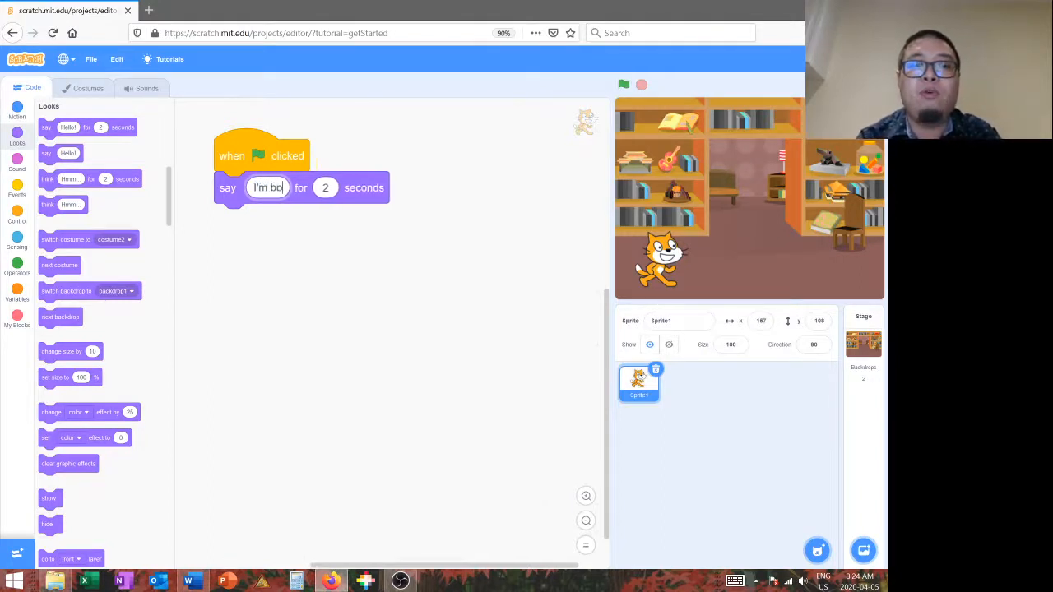
pyautogui.write("I'm bored...")
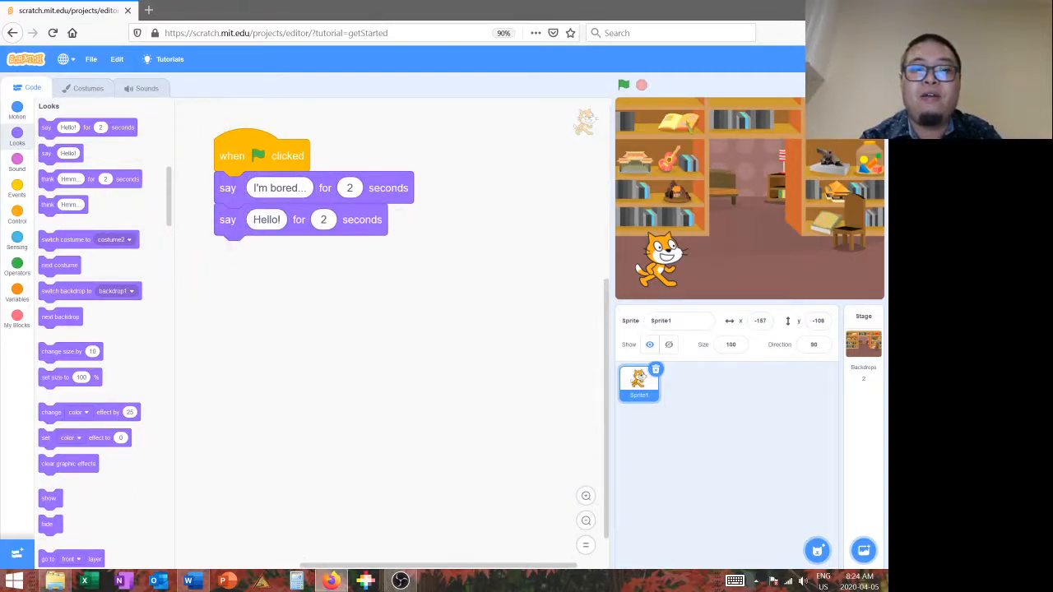
pyautogui.write('T')
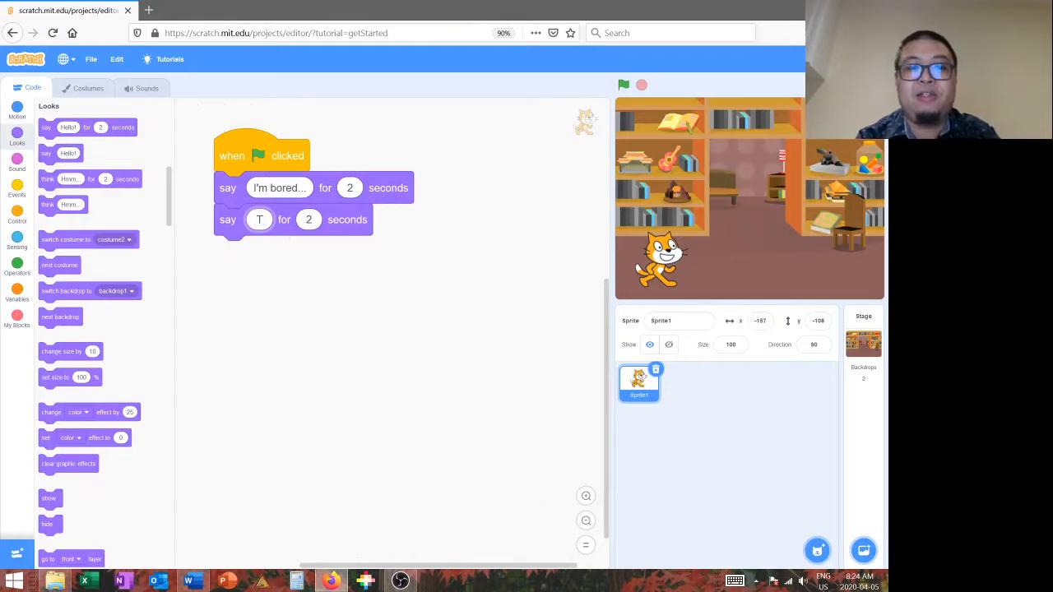
pyautogui.write('Time to use the power of')
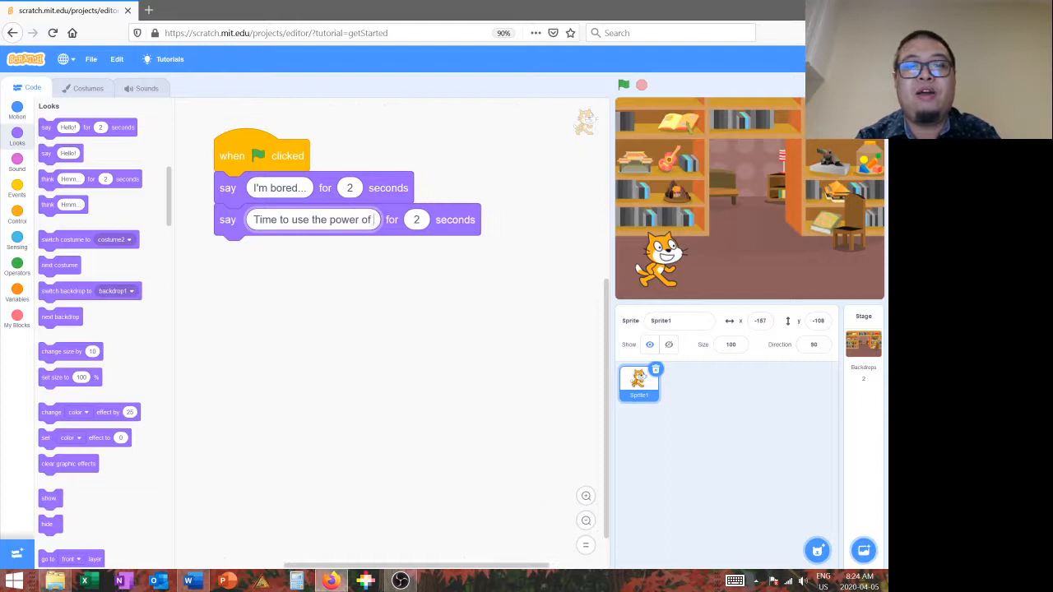
pyautogui.write('imagination!')
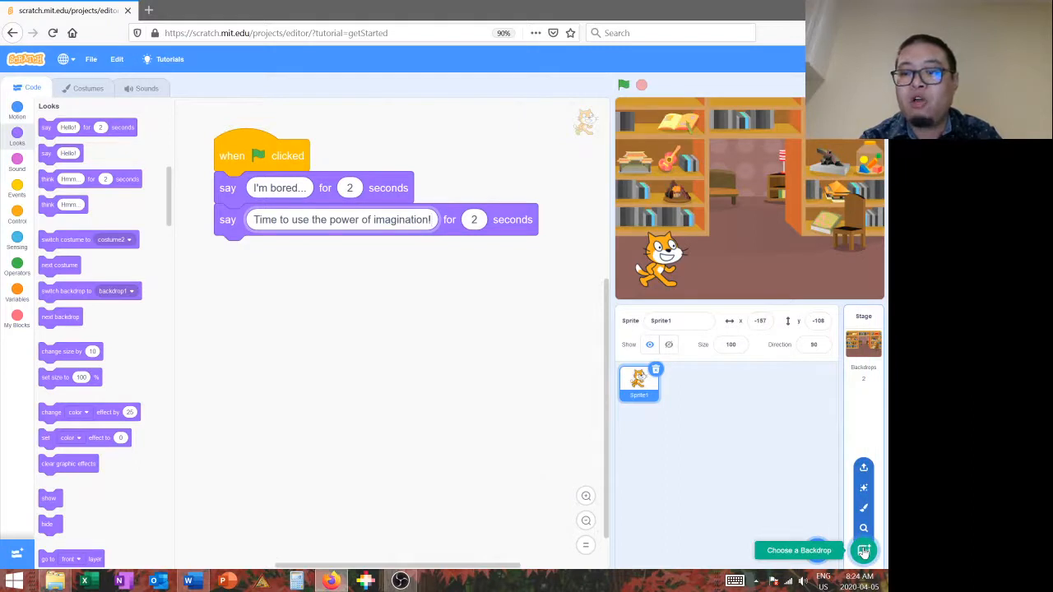
# - Add Baseball 2 from the backdrop library so the stage shows a baseball field
pyautogui.click(864, 550)
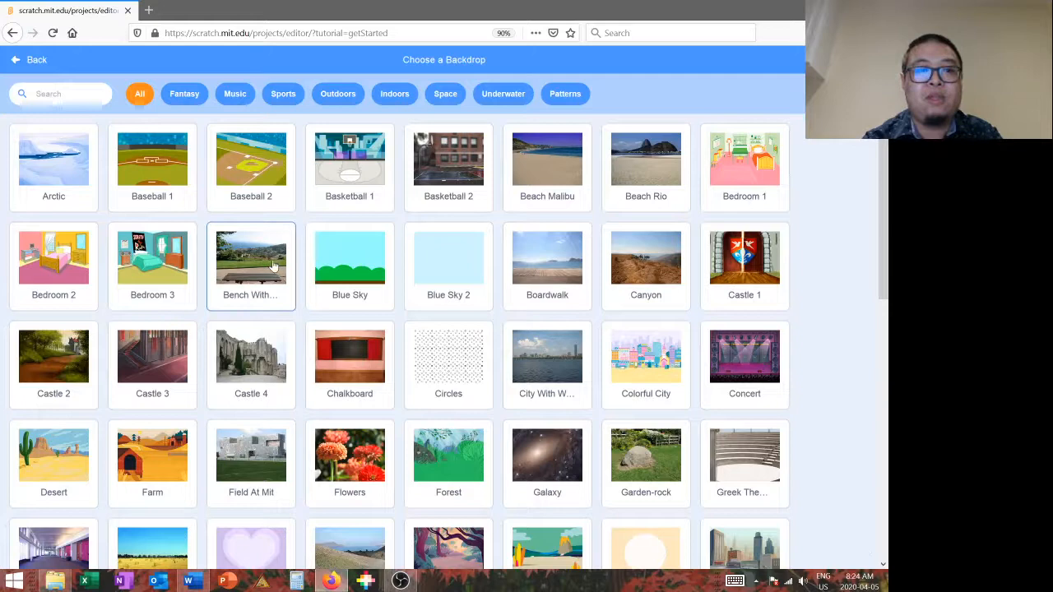
pyautogui.moveTo(250, 165)
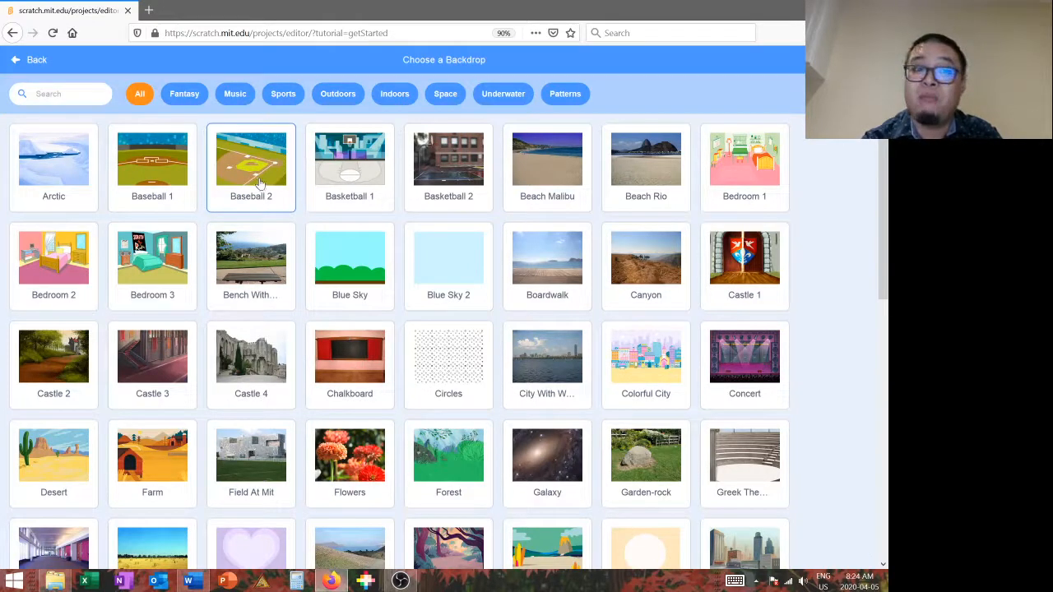
pyautogui.click(250, 164)
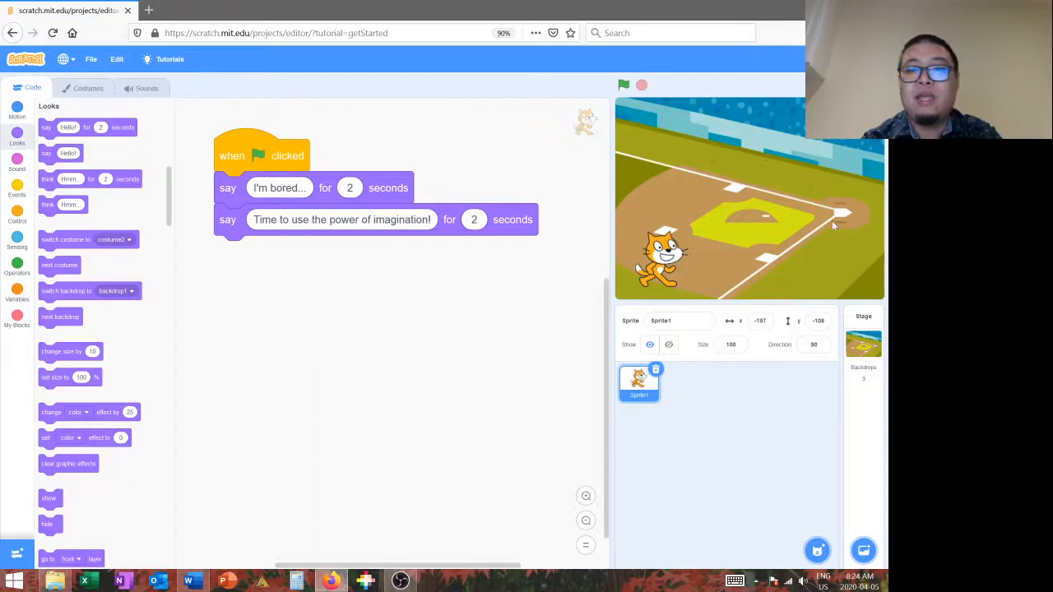
pyautogui.moveTo(780, 386)
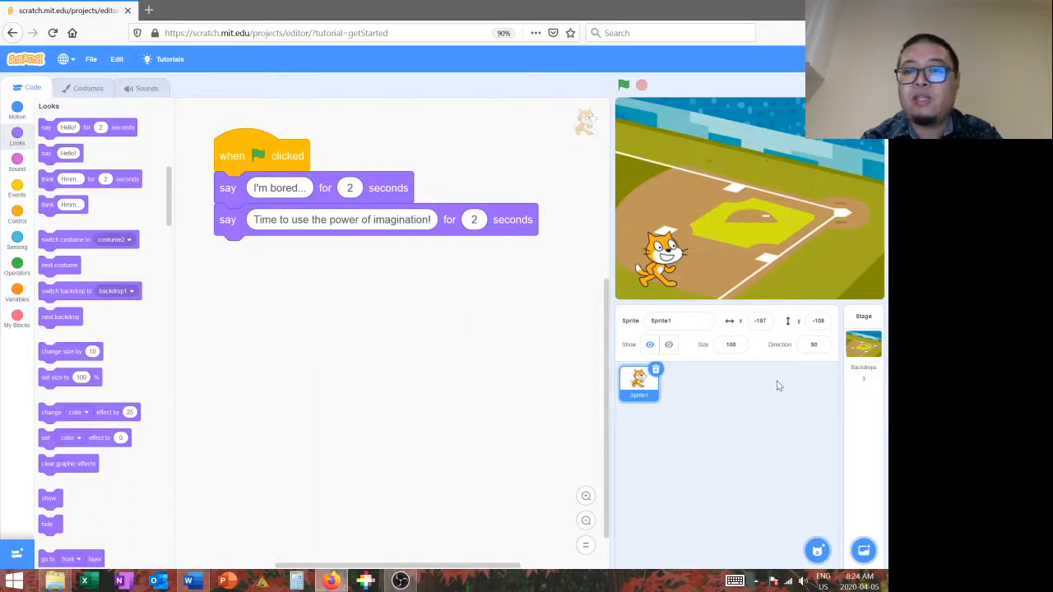
pyautogui.moveTo(818, 550)
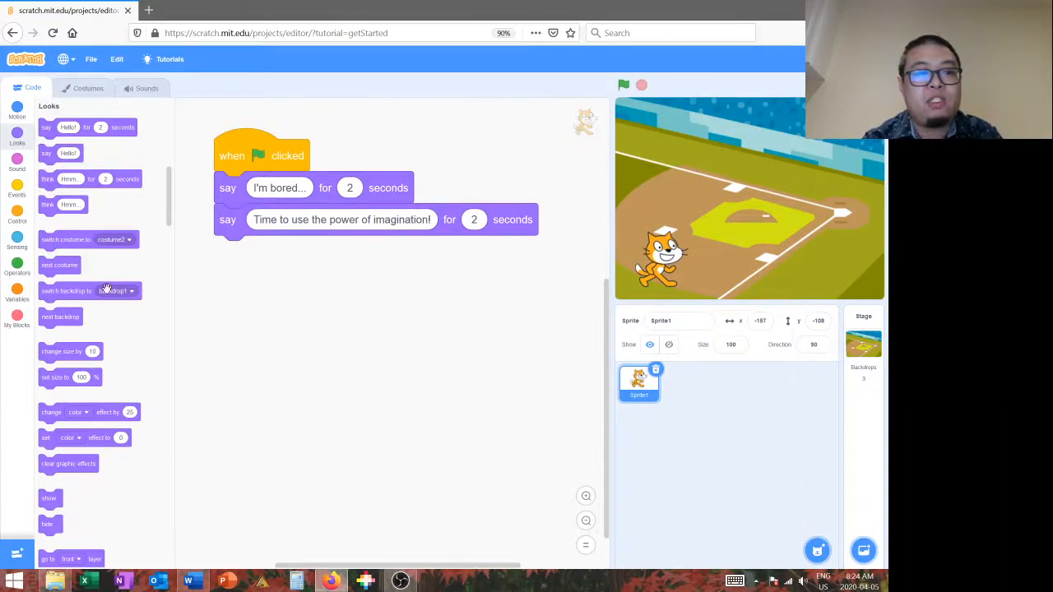
# - Attach a switch backdrop to Baseball 2 block after the say lines, then select the Stage
pyautogui.moveTo(66, 289); pyautogui.dragTo(271, 293)
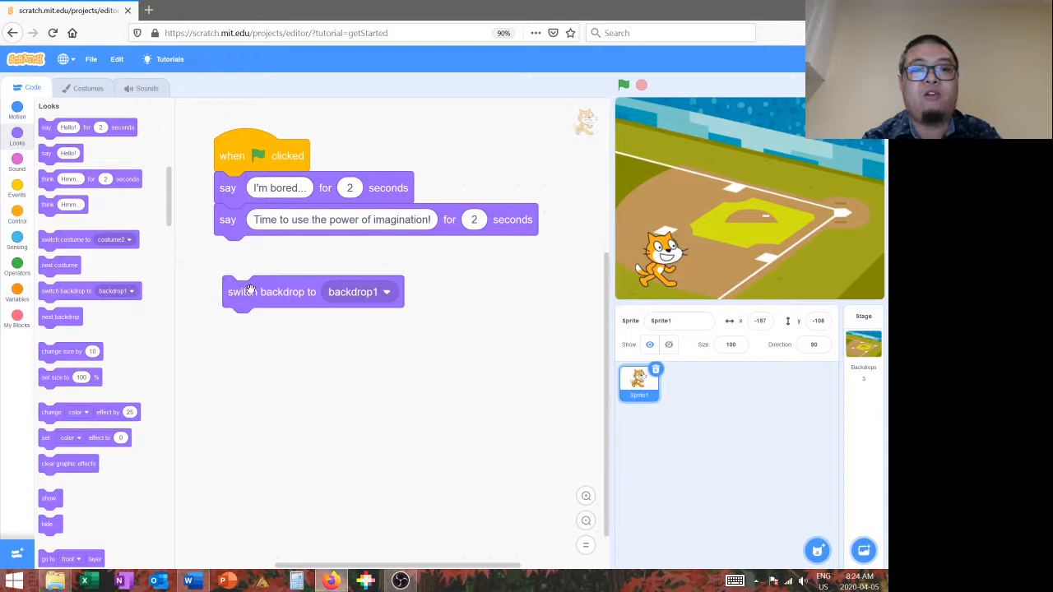
pyautogui.moveTo(250, 291); pyautogui.dragTo(264, 252)
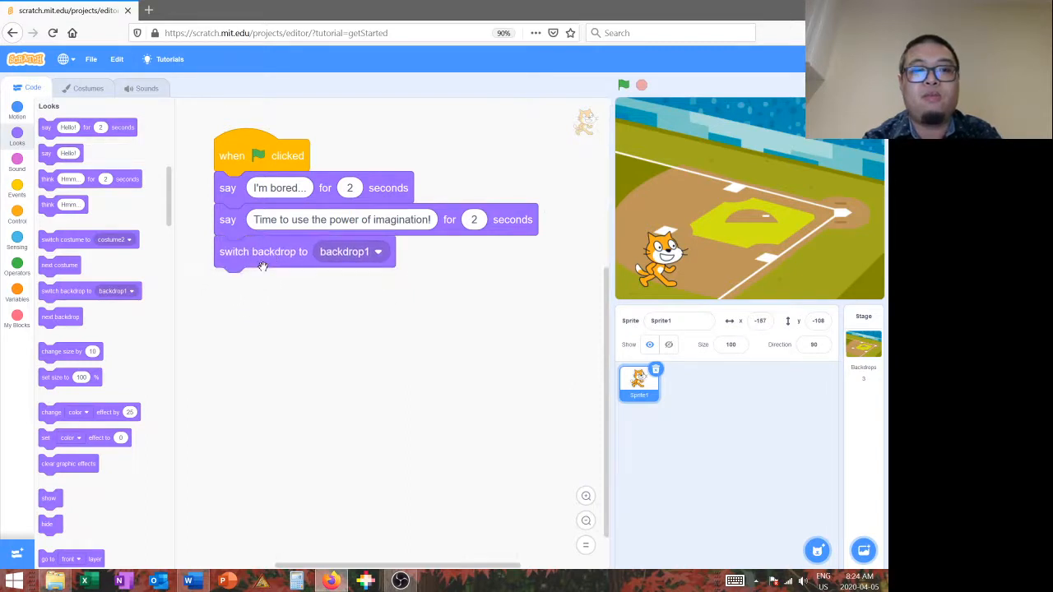
pyautogui.click(378, 251)
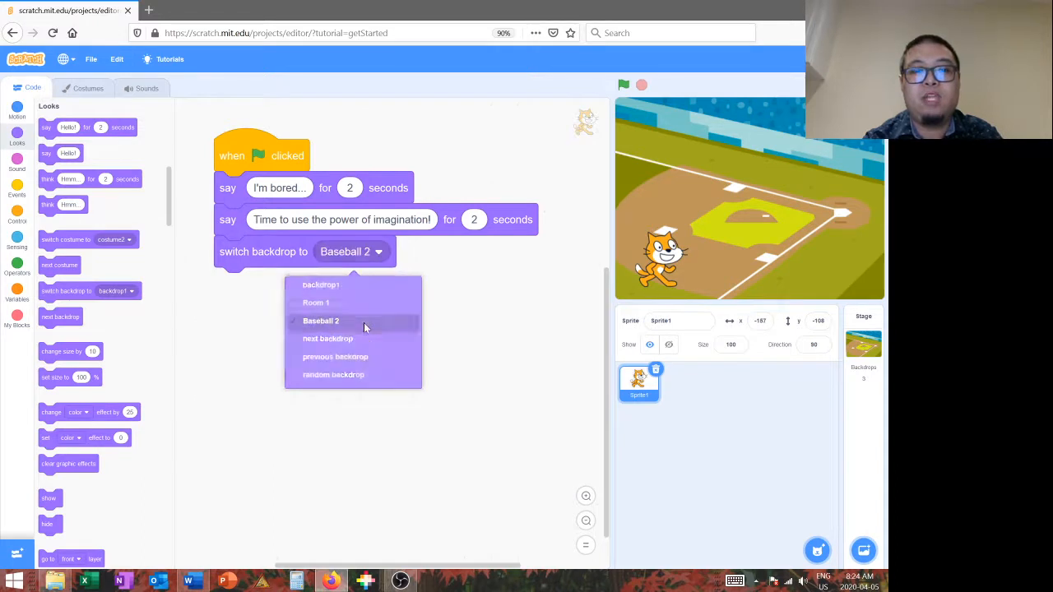
pyautogui.click(320, 321)
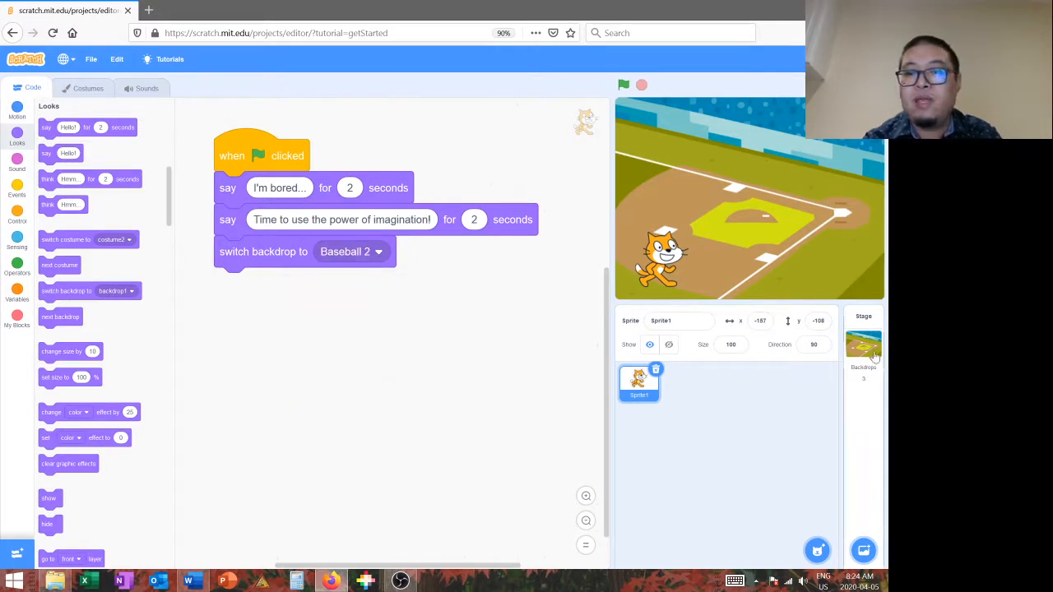
pyautogui.click(862, 345)
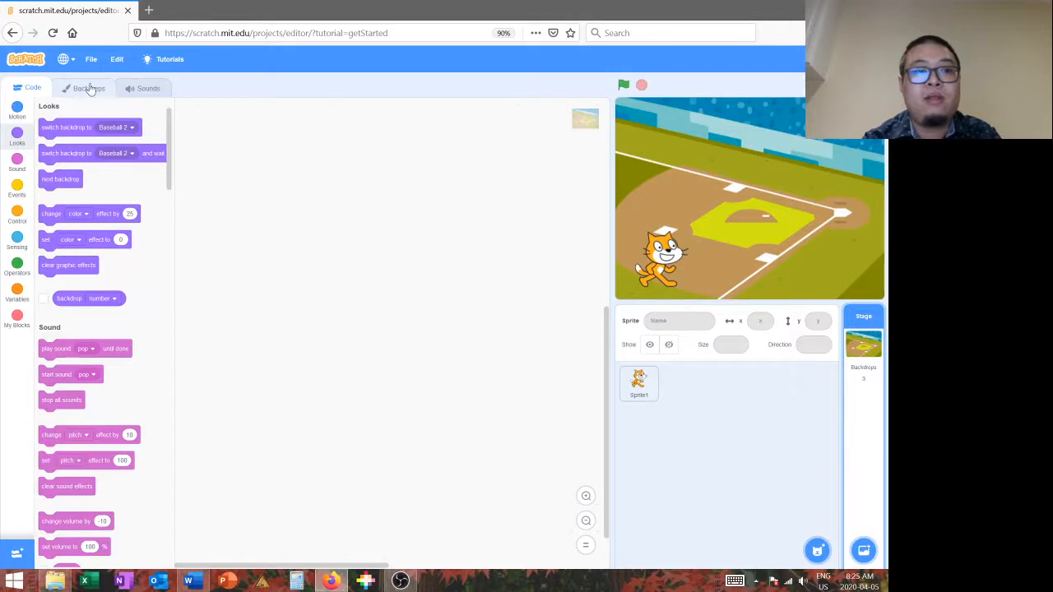
# - Make Room 1 the stage's current backdrop and return to the cat's code
pyautogui.click(89, 88)
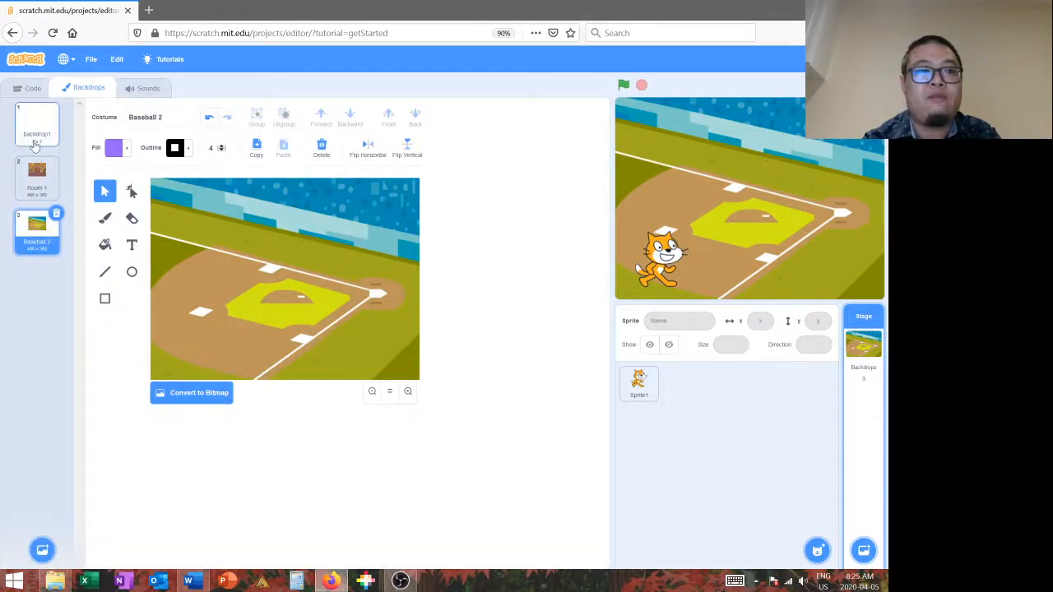
pyautogui.click(36, 178)
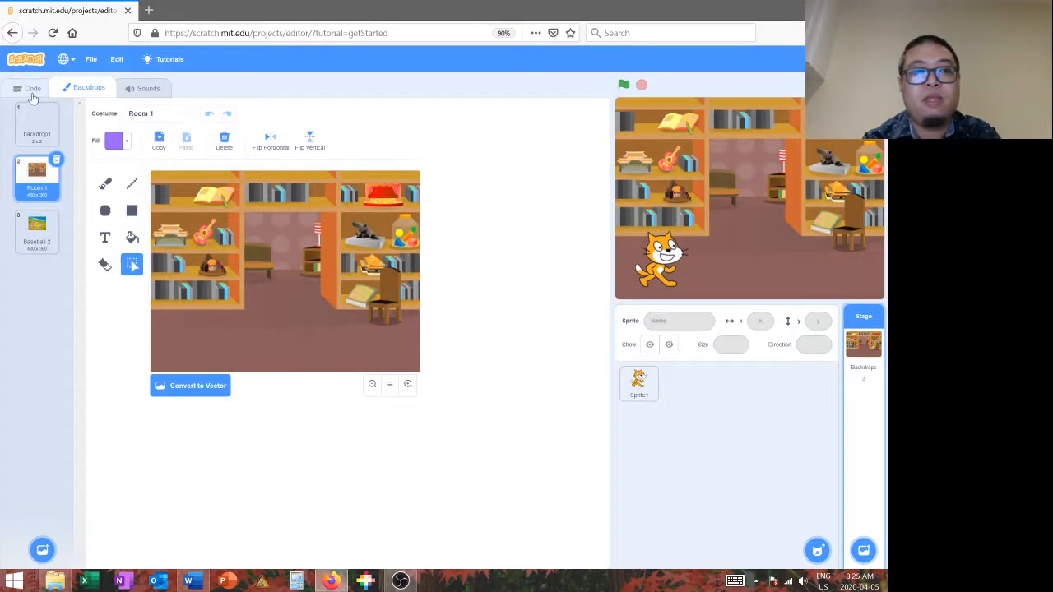
pyautogui.click(33, 89)
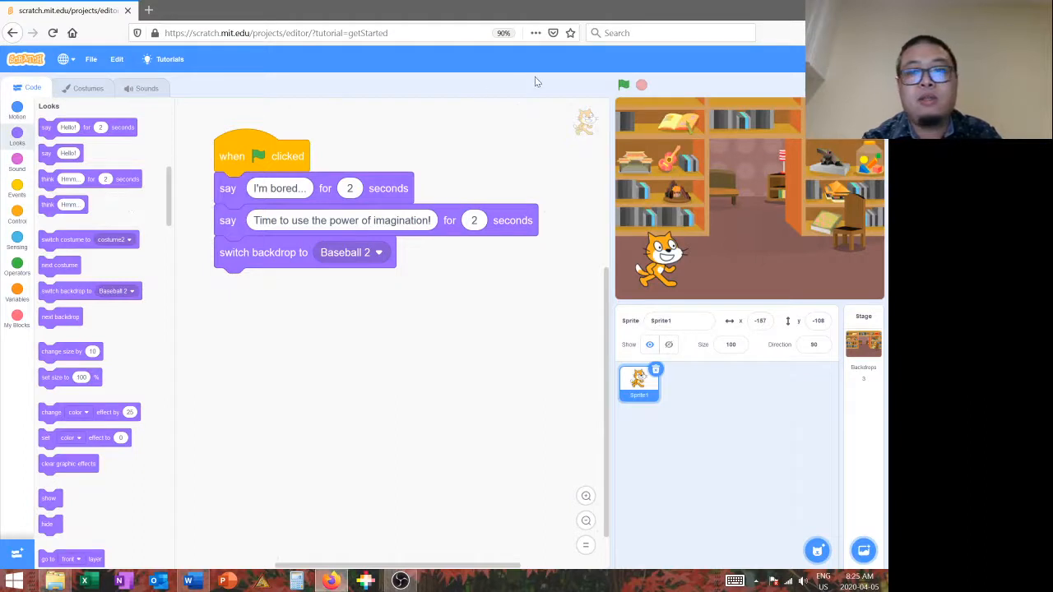
# - Run the story with the green flag to watch both lines and the baseball scene change
pyautogui.click(624, 85)
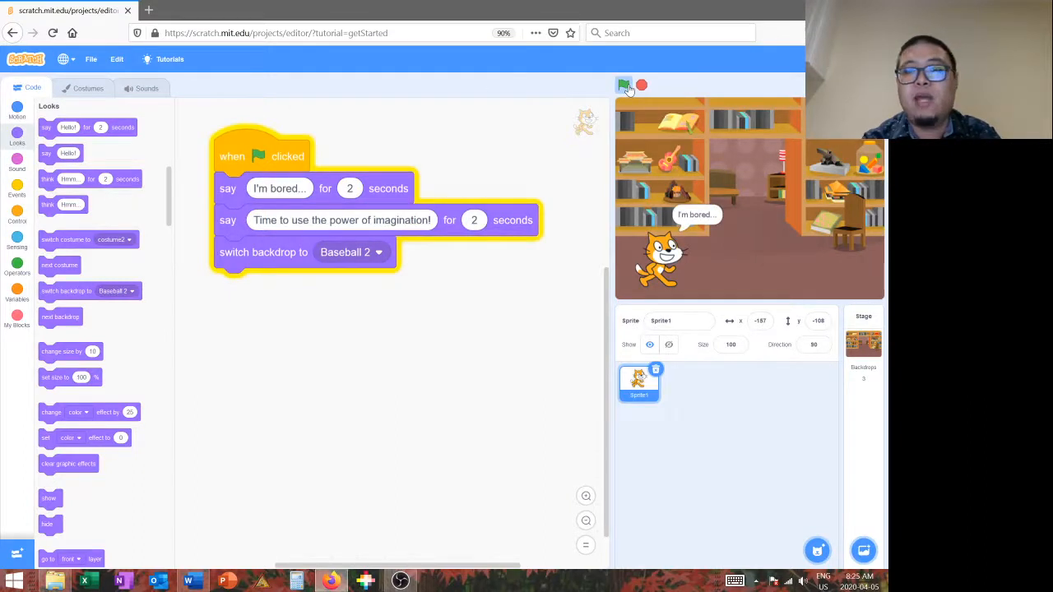
pyautogui.click(624, 85)
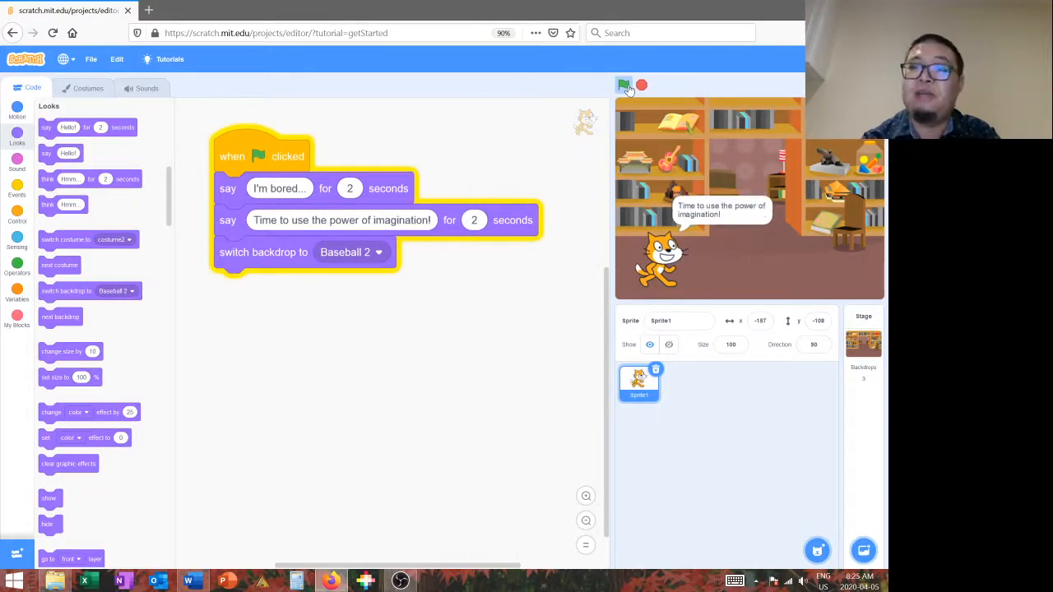
pyautogui.click(624, 85)
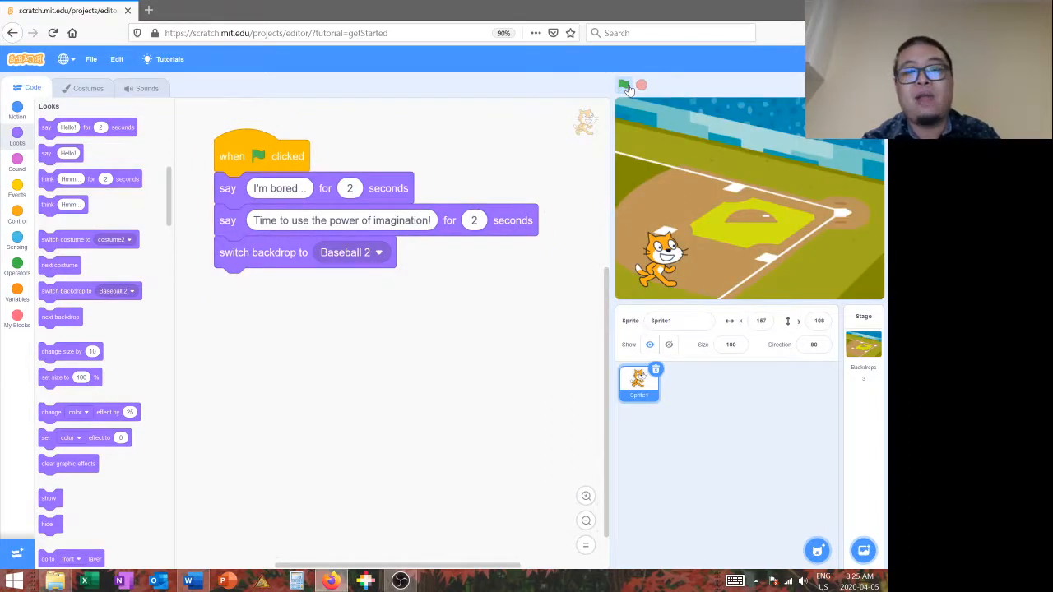
pyautogui.click(622, 85)
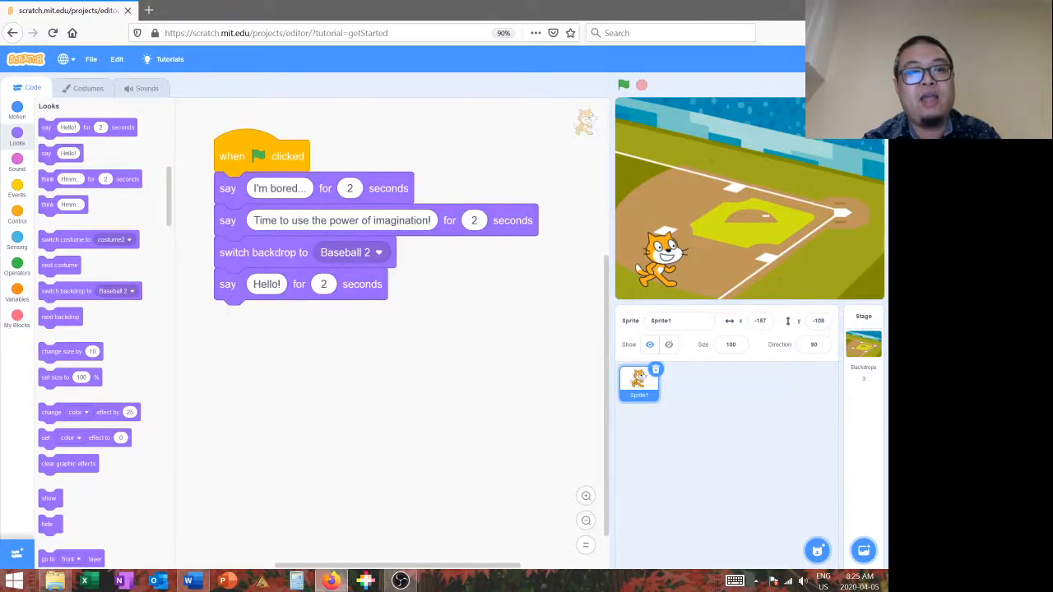
# - Set the final say block after the Baseball 2 switch to "Let's play ball!"
pyautogui.write("Let's play ba")
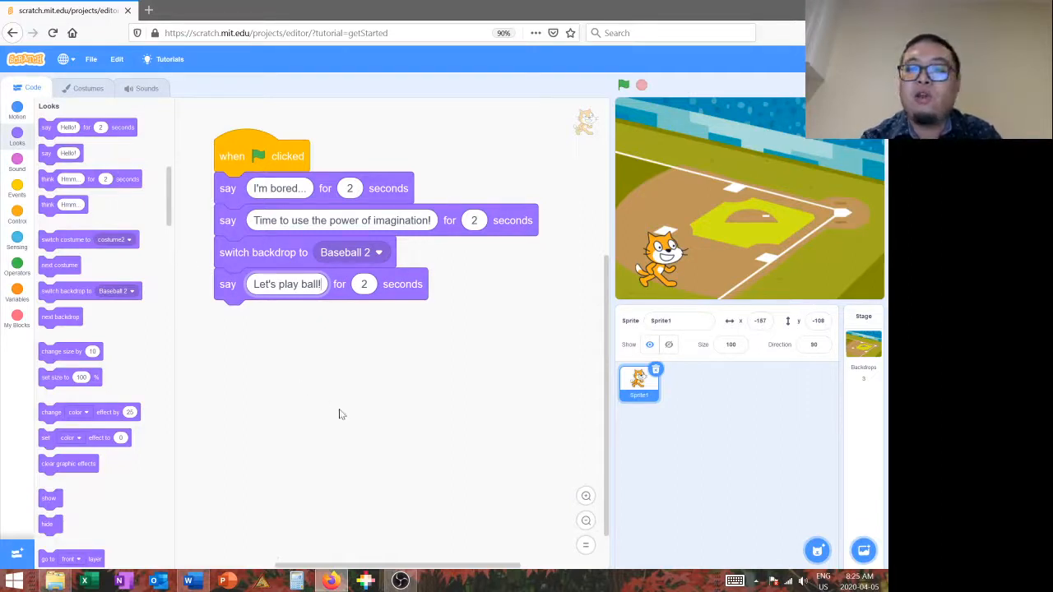
pyautogui.moveTo(733, 250)
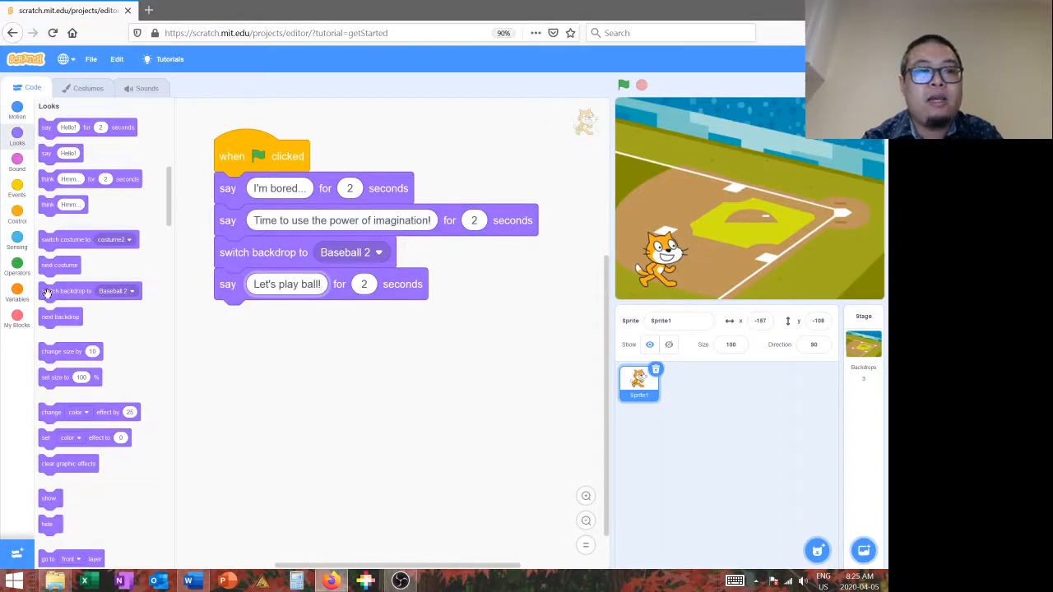
# - Insert a switch backdrop to Room 1 block at the script's start
pyautogui.moveTo(74, 290); pyautogui.dragTo(323, 365)
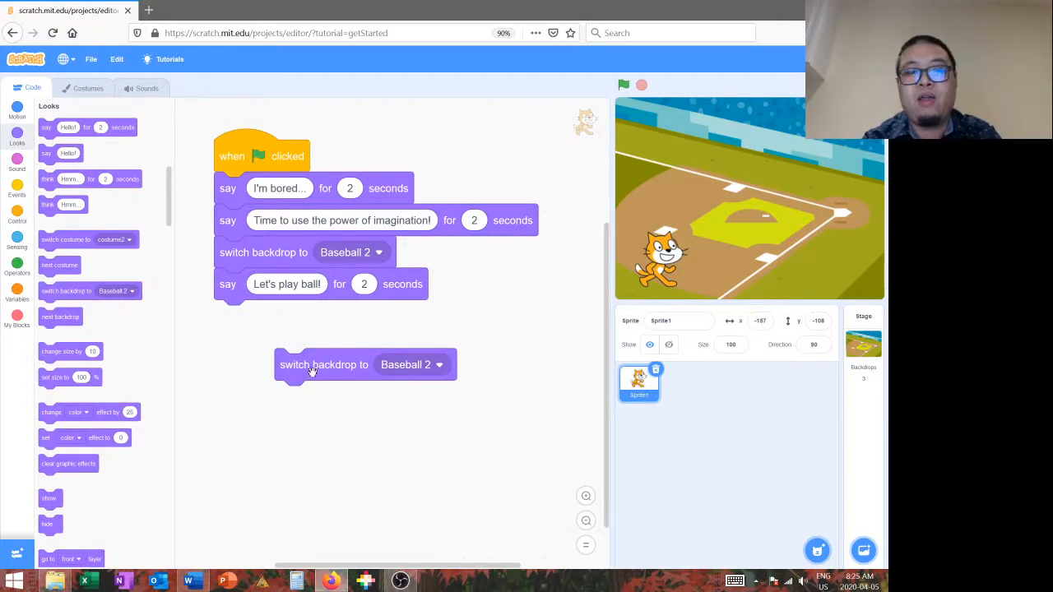
pyautogui.click(412, 366)
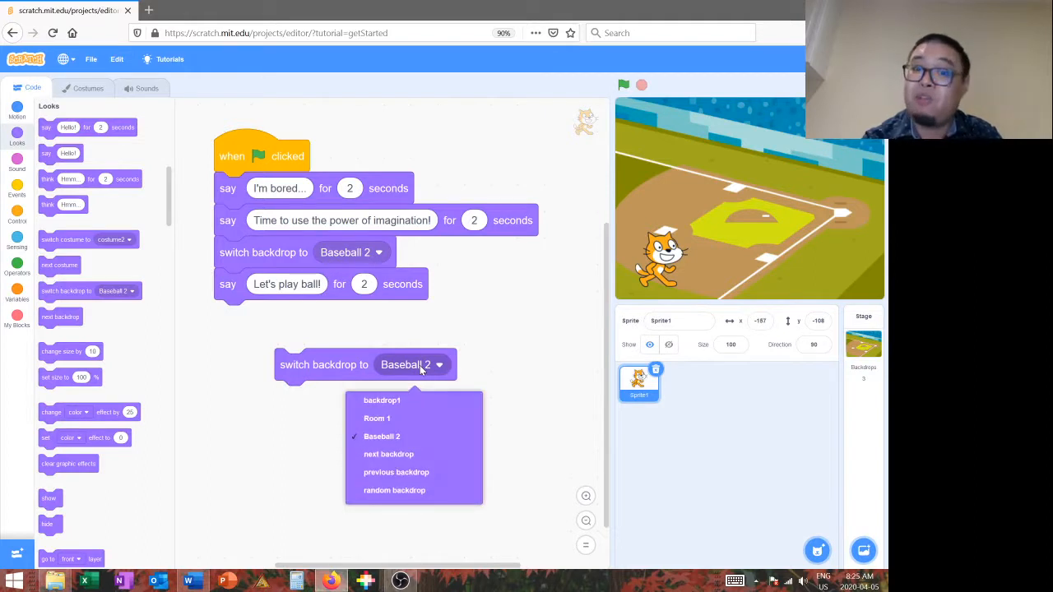
pyautogui.moveTo(408, 401)
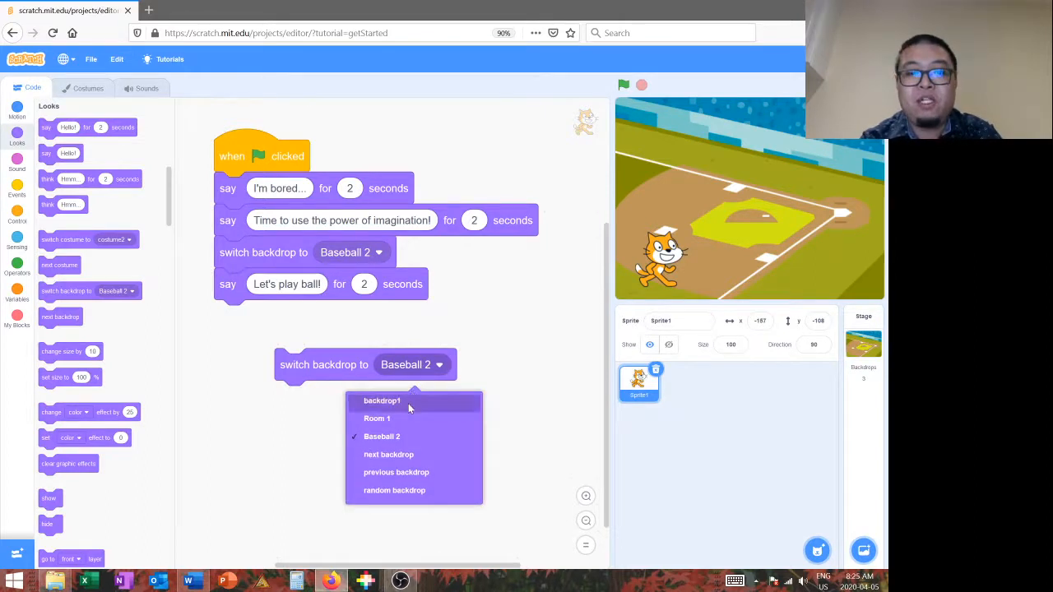
pyautogui.click(377, 418)
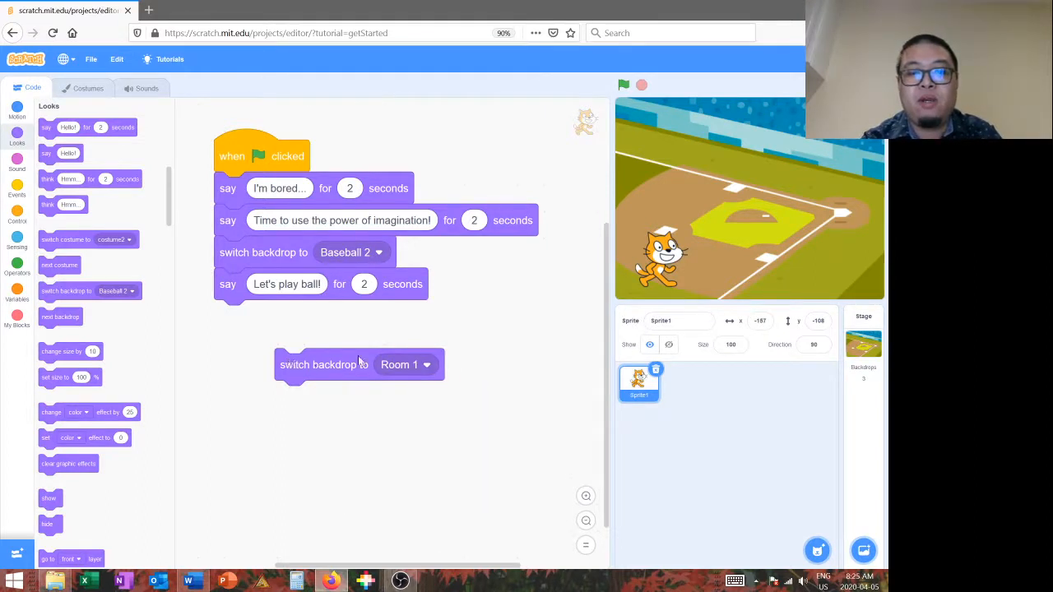
pyautogui.moveTo(319, 366); pyautogui.dragTo(250, 195)
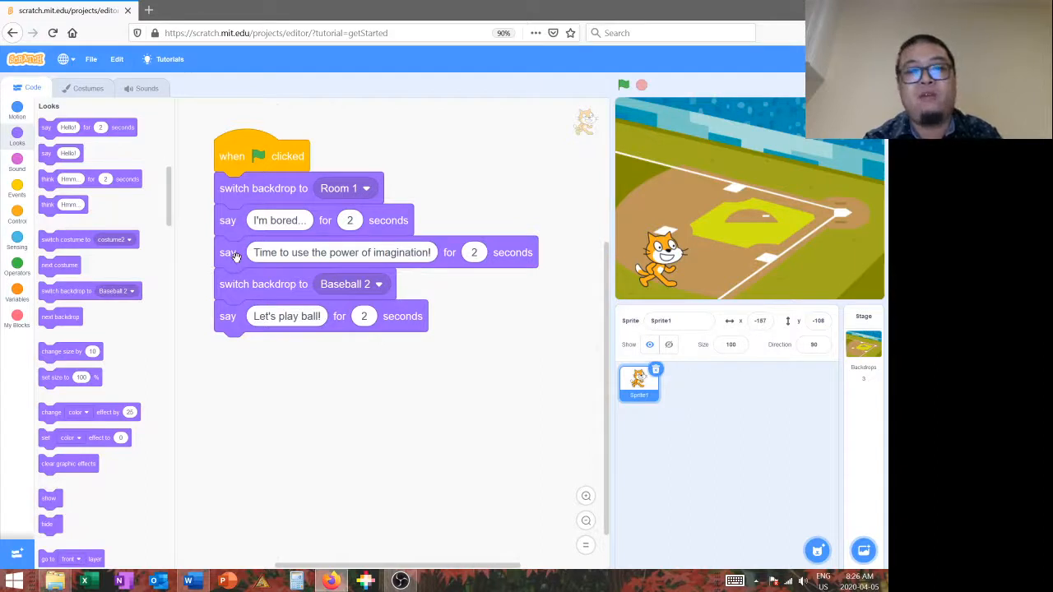
# - Add a wait 1 seconds block before the Baseball 2 switch
pyautogui.click(16, 220)
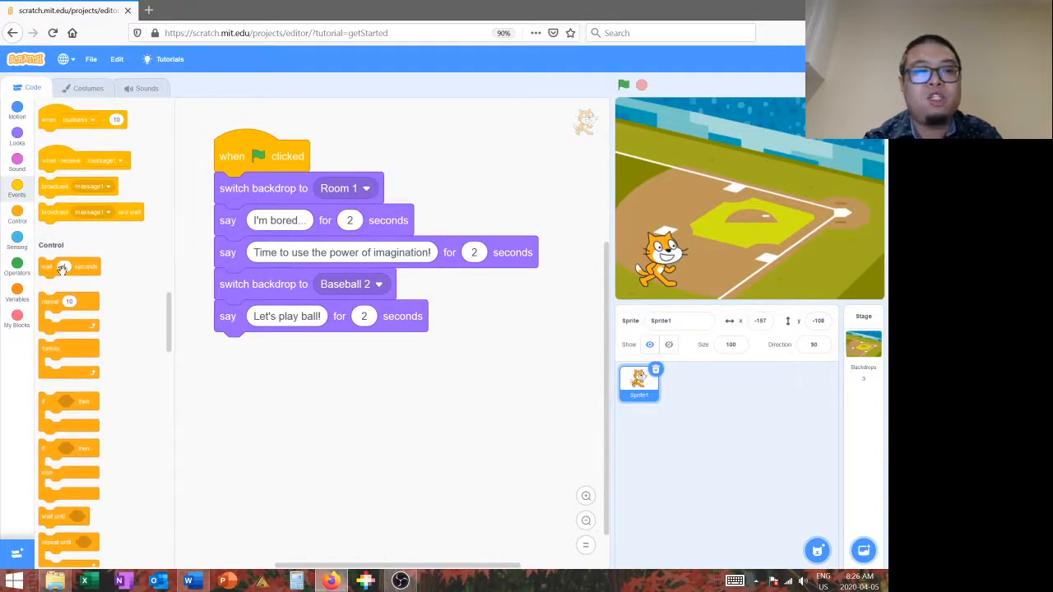
pyautogui.moveTo(69, 267); pyautogui.dragTo(238, 283)
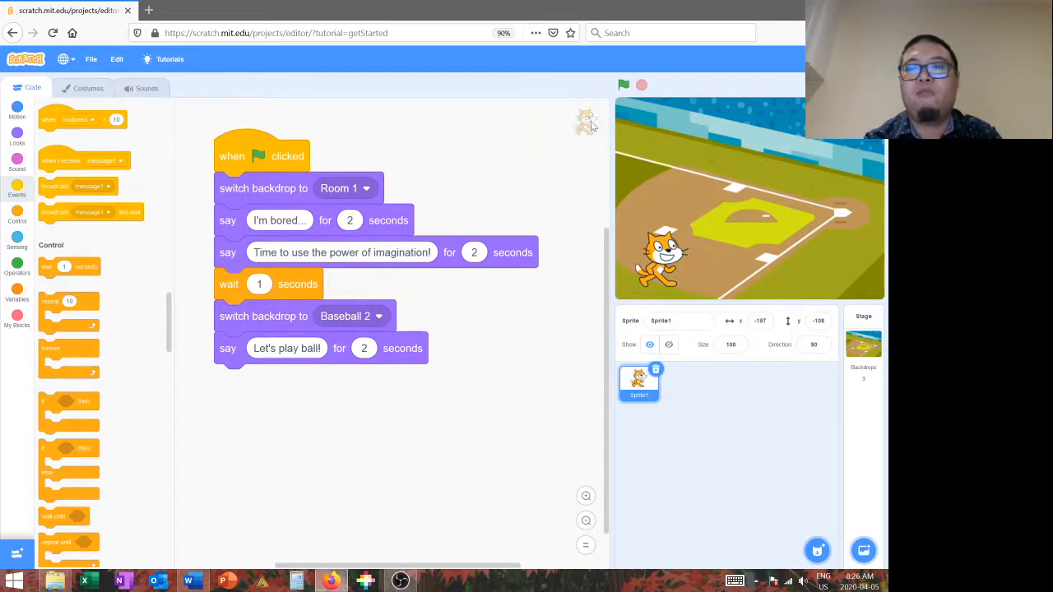
pyautogui.click(624, 85)
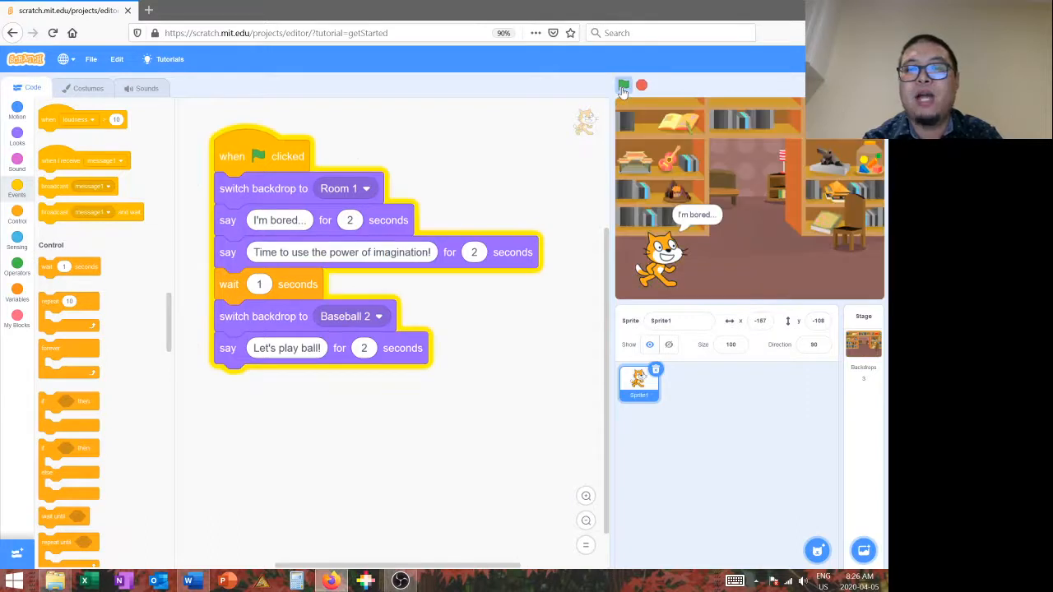
pyautogui.click(624, 86)
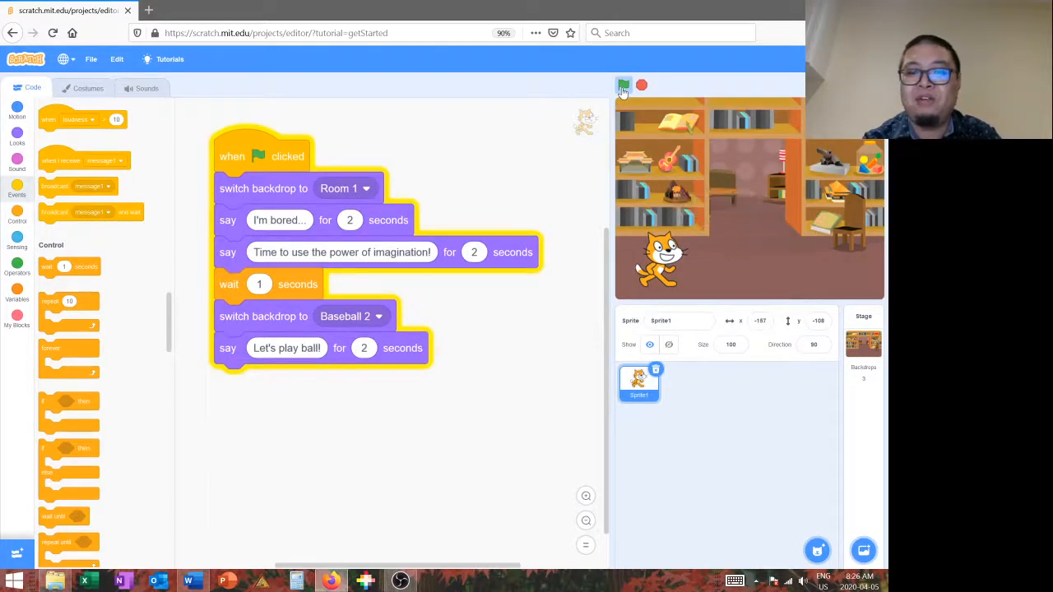
pyautogui.click(624, 86)
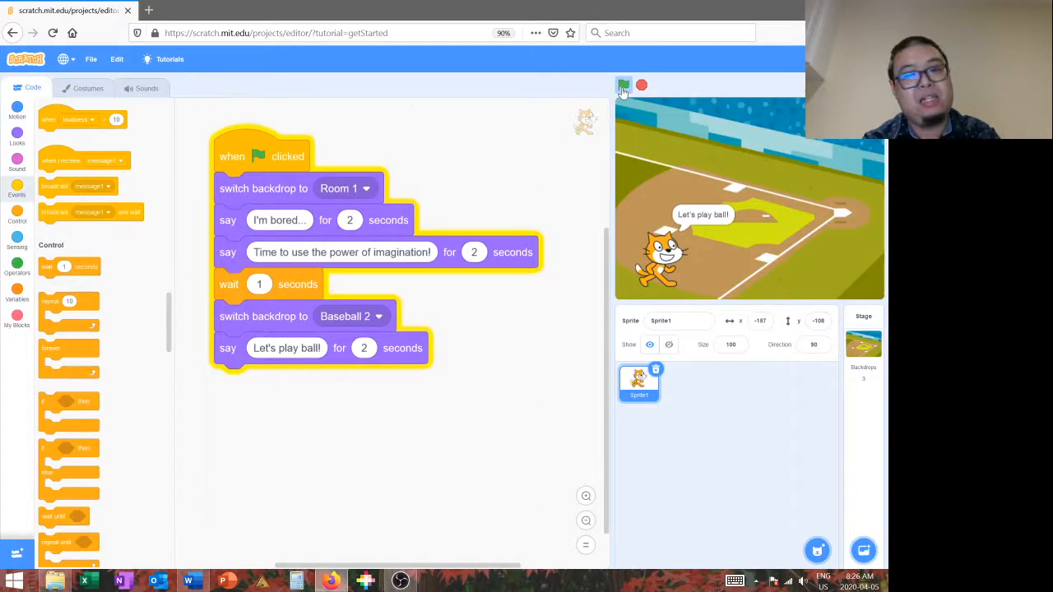
pyautogui.click(625, 86)
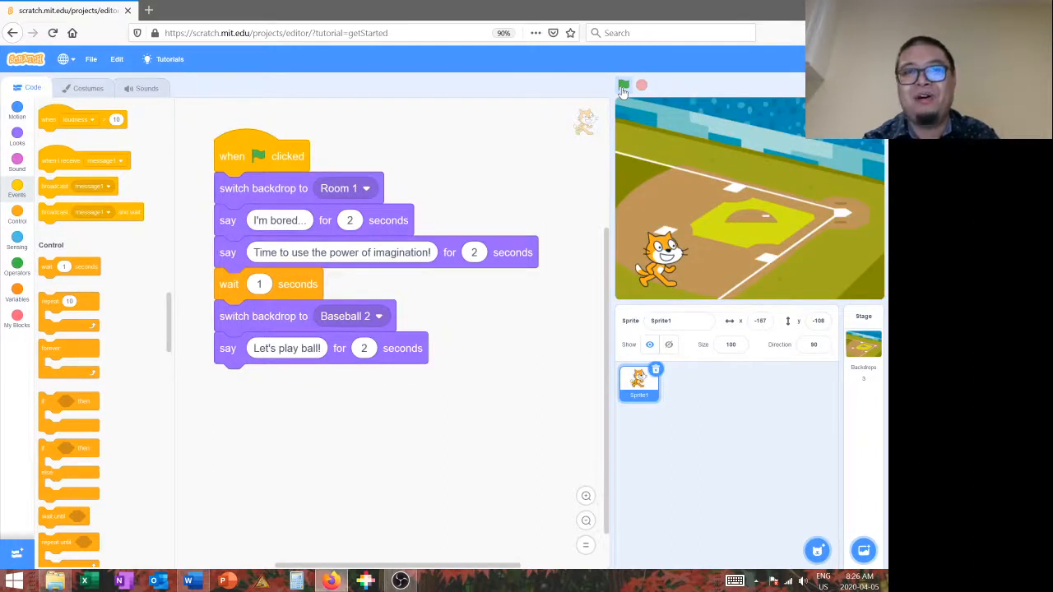